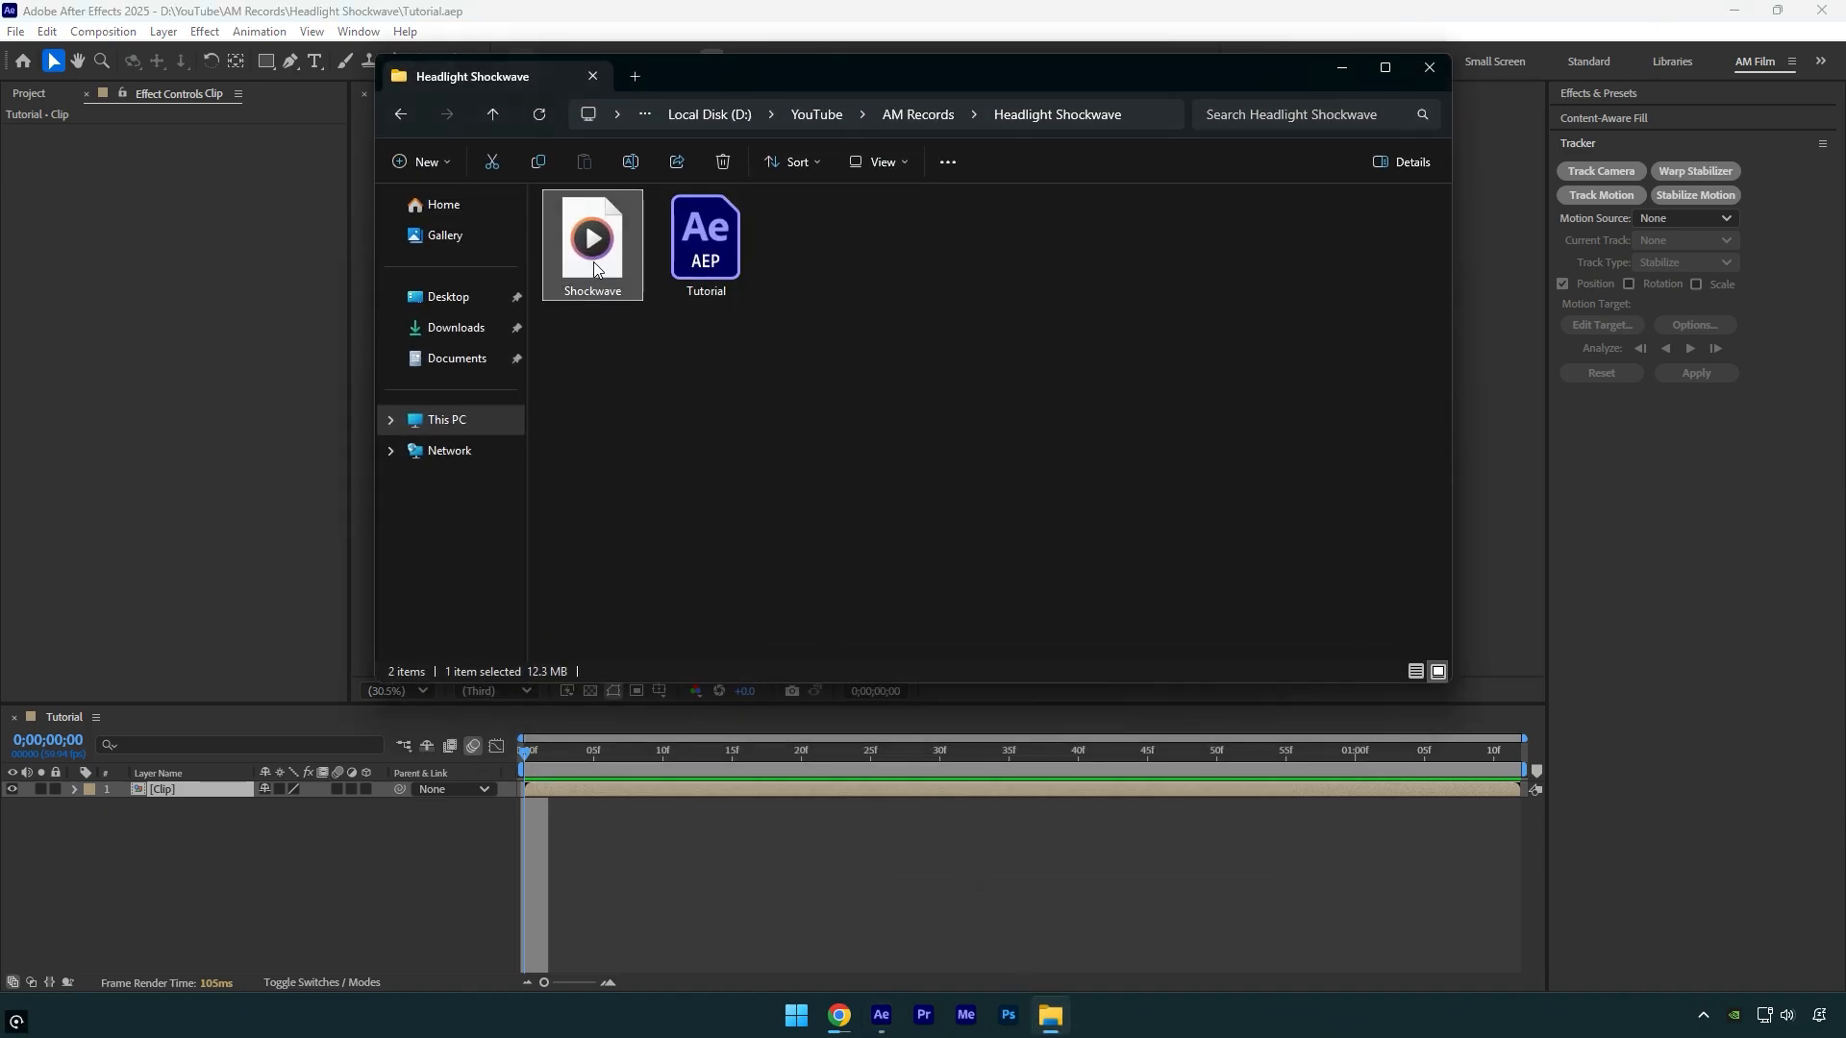
# Select Shockwave.mov in File Explorer to bring it into the Tutorial composition
pyautogui.click(1427, 68)
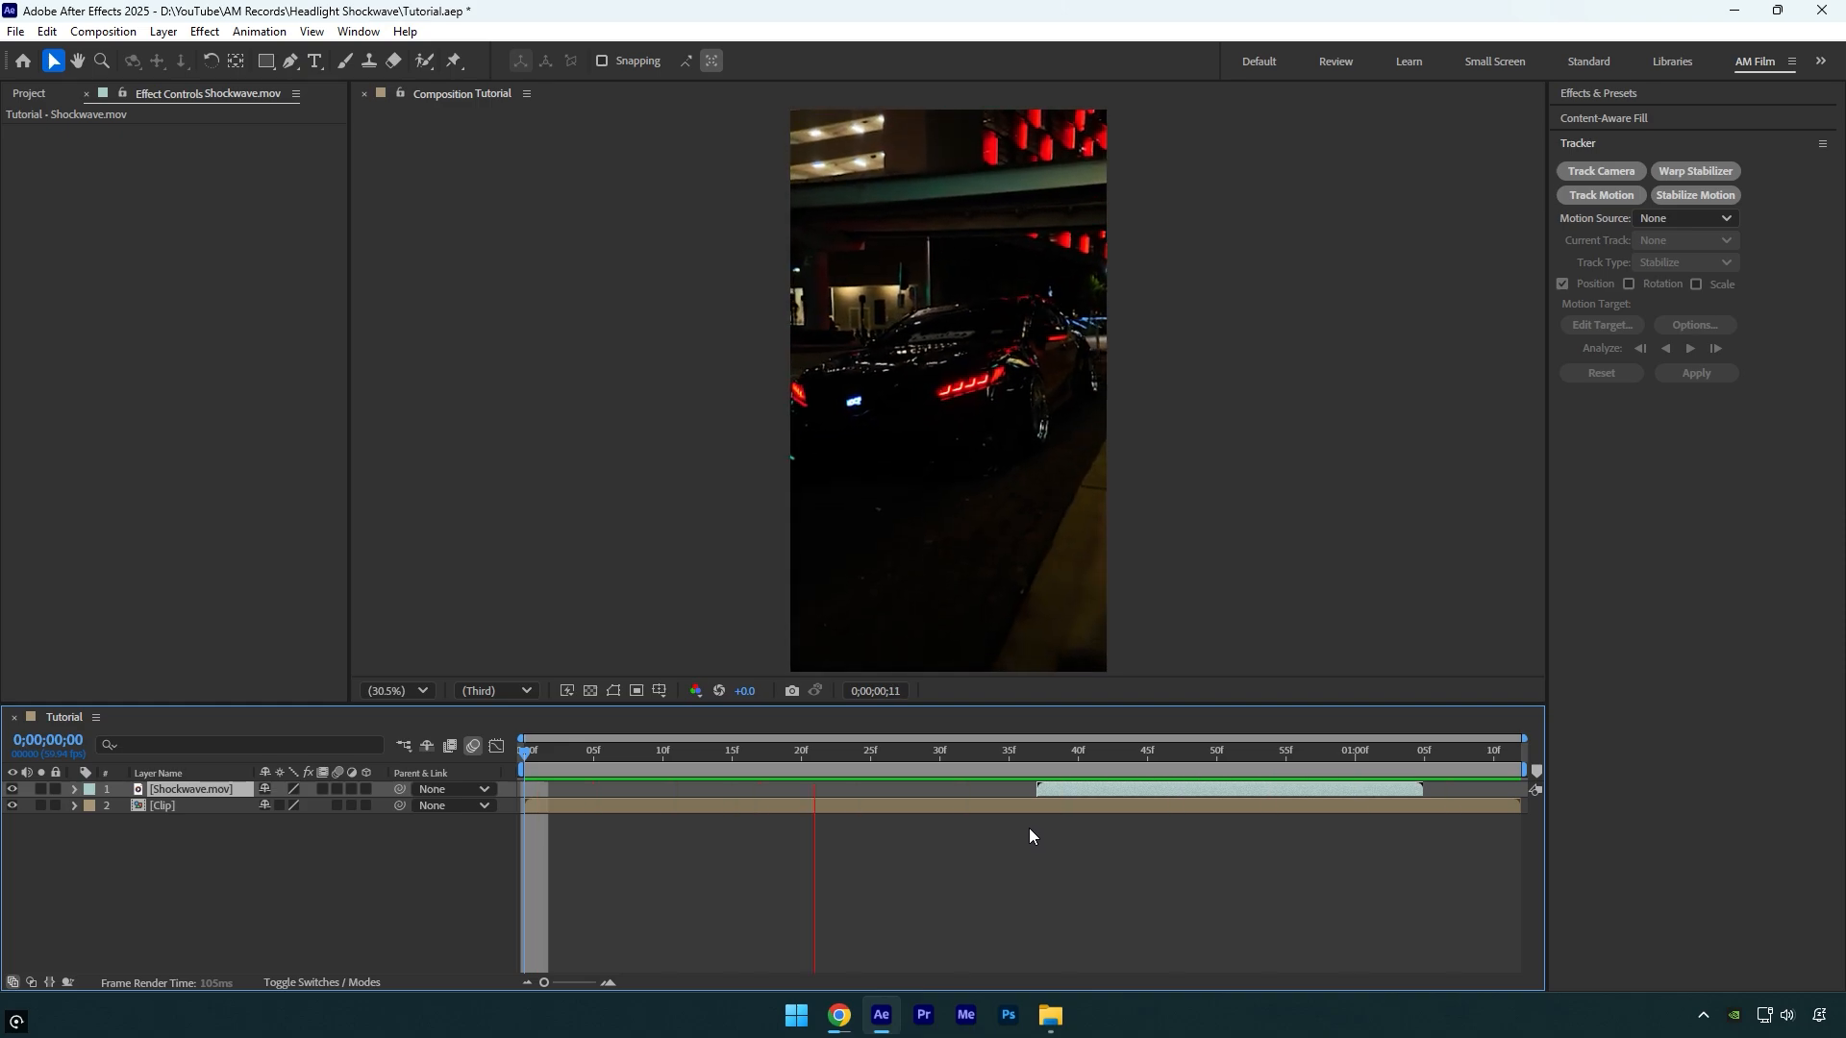
# Run the 3D Camera Tracker on the night car Clip layer
pyautogui.click(940, 750)
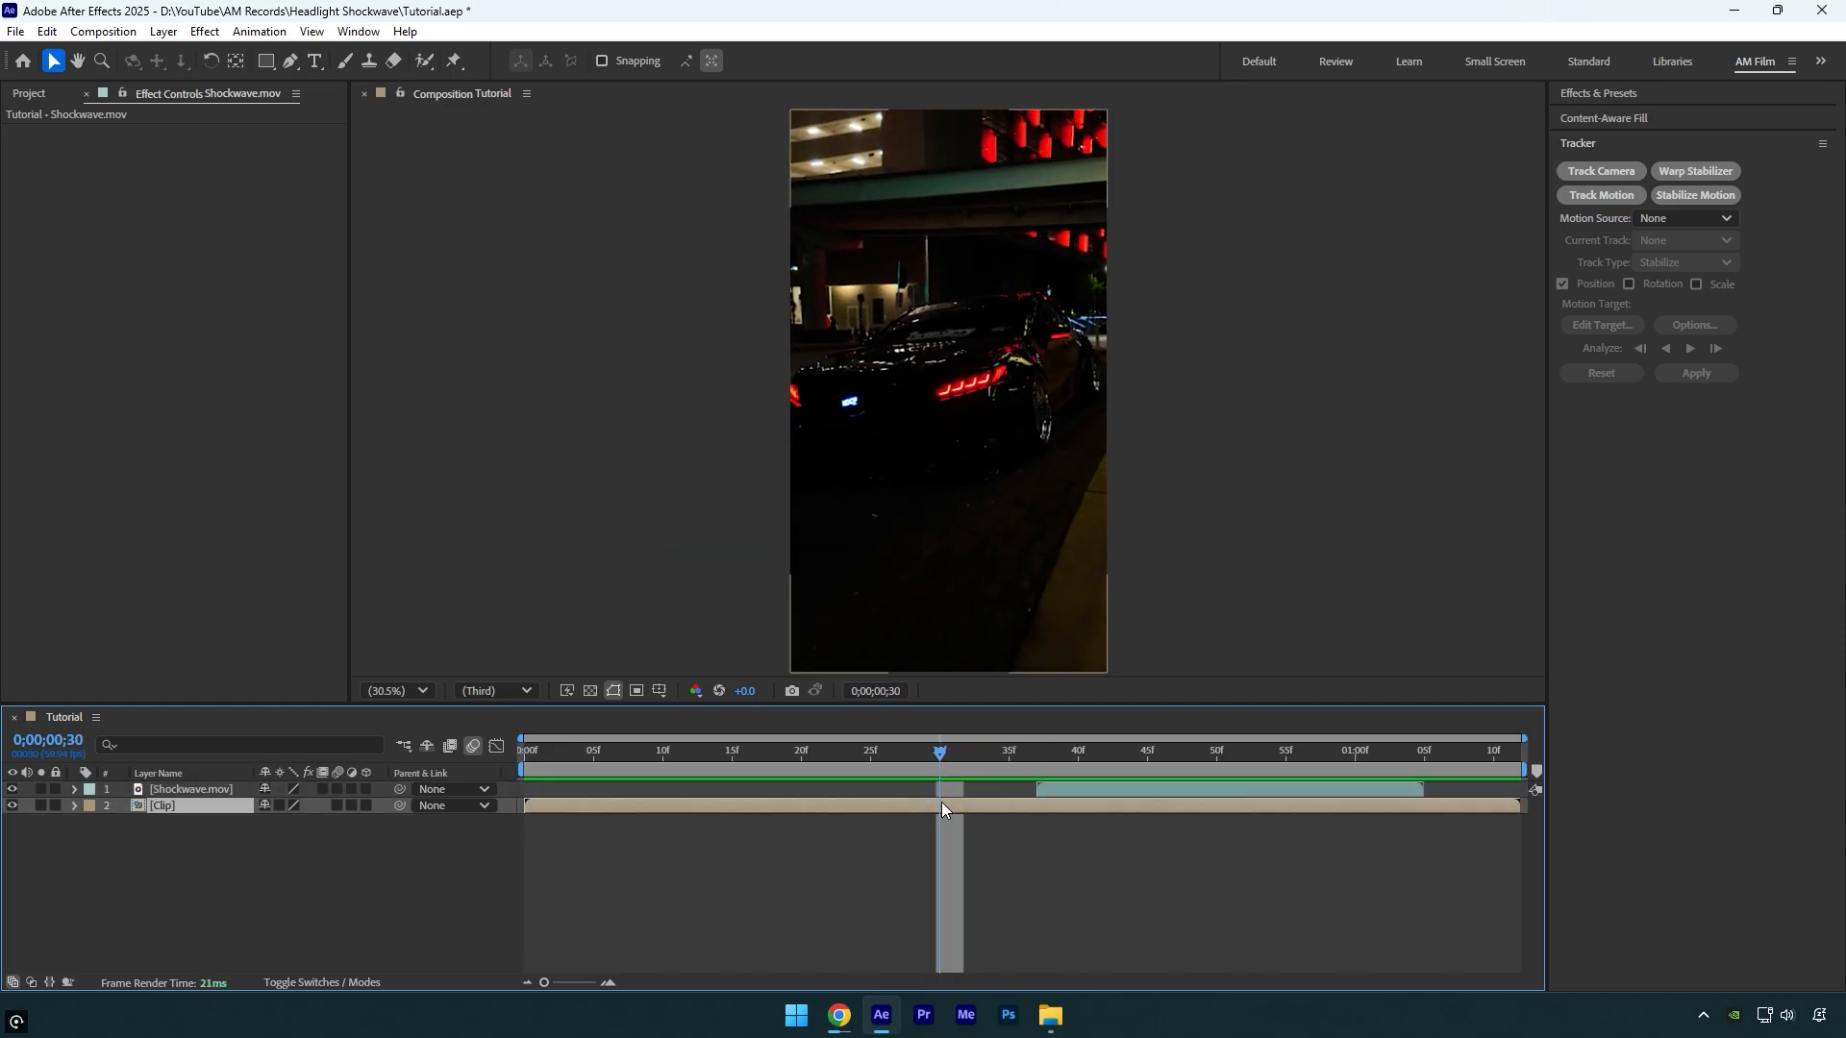
pyautogui.click(1599, 171)
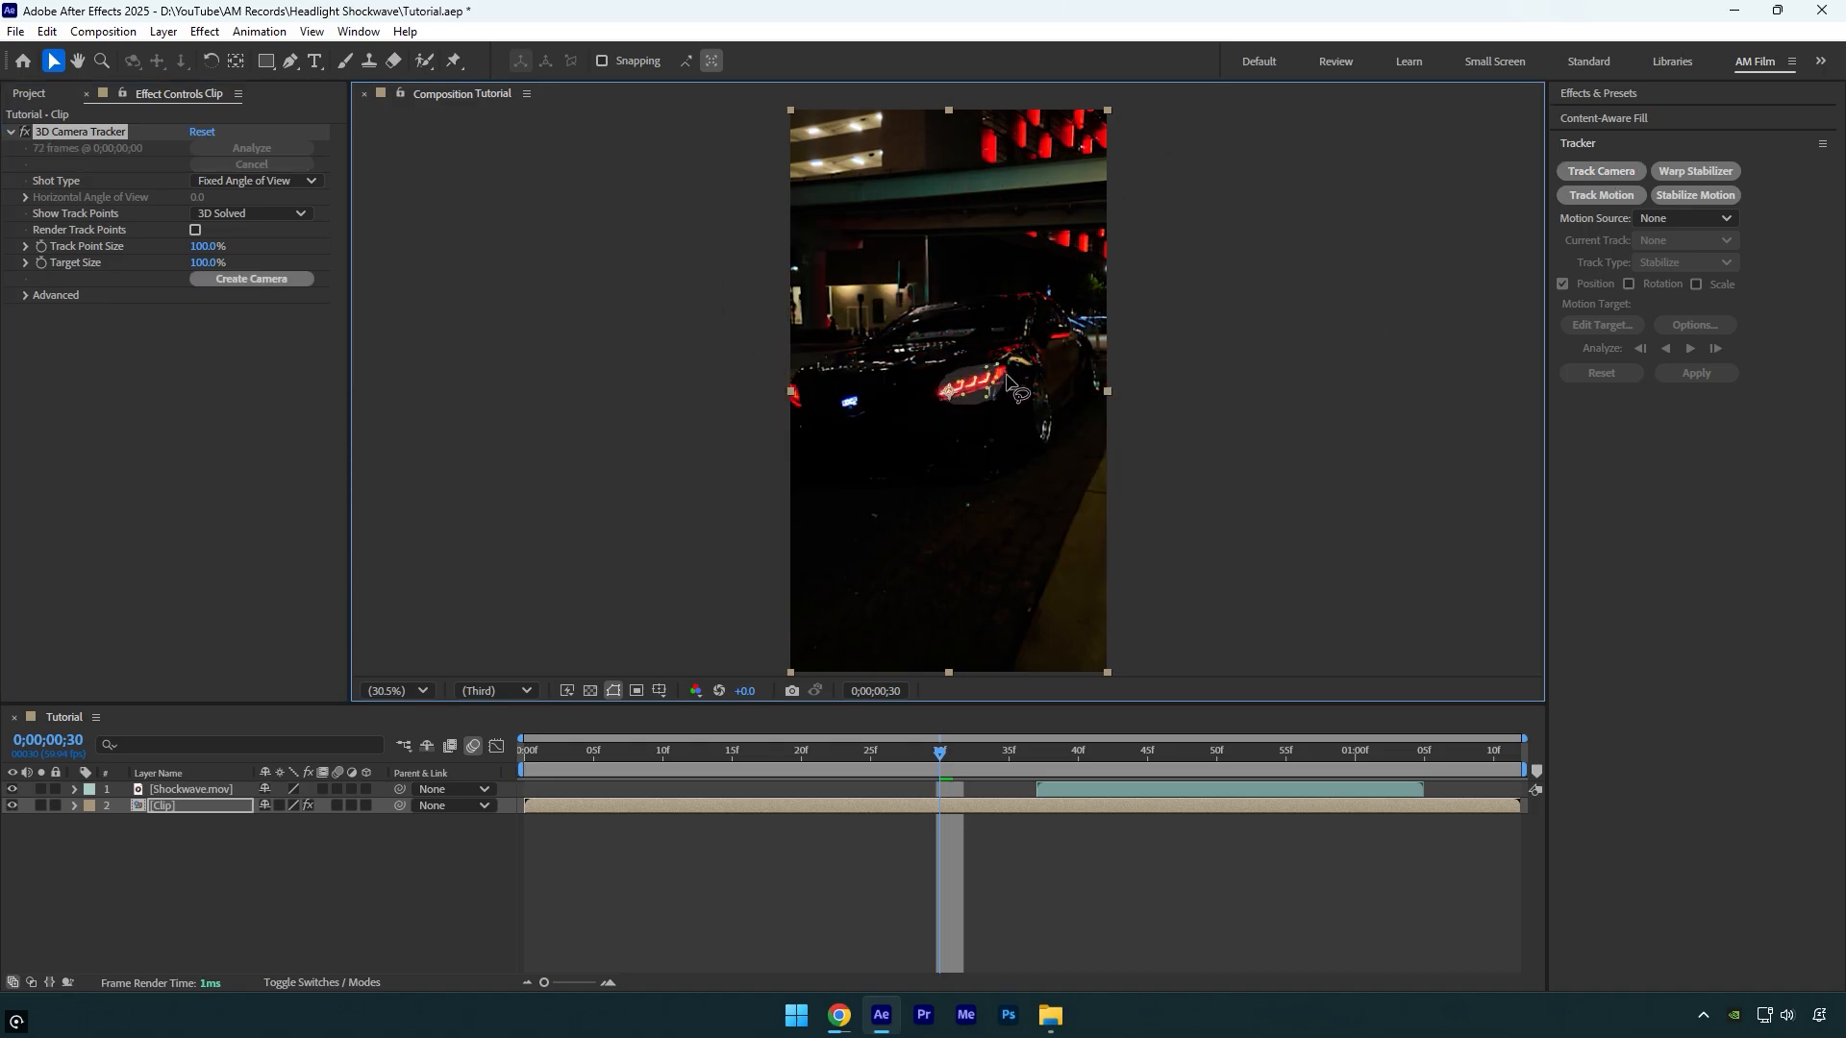
# Create a tracked solid and camera at the headlight, with Shockwave.mov above Track Solid 1
pyautogui.rightClick(951, 391)
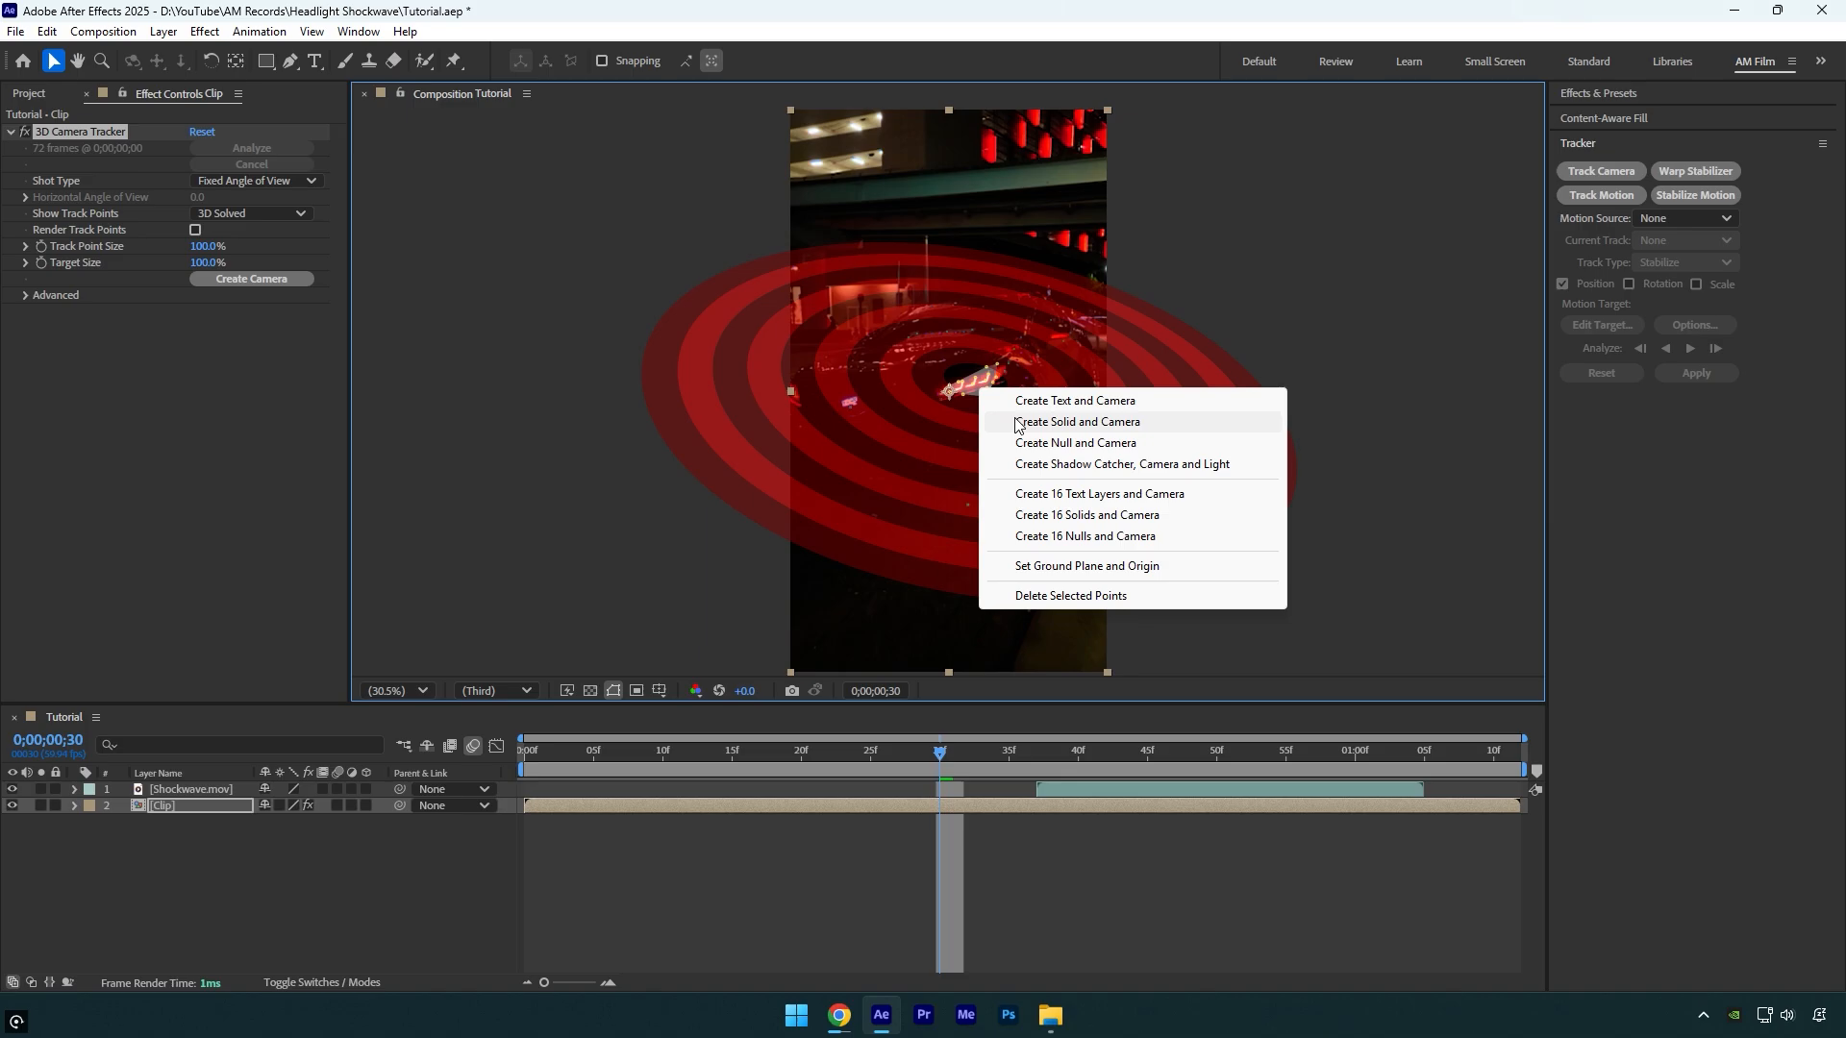
pyautogui.click(1074, 421)
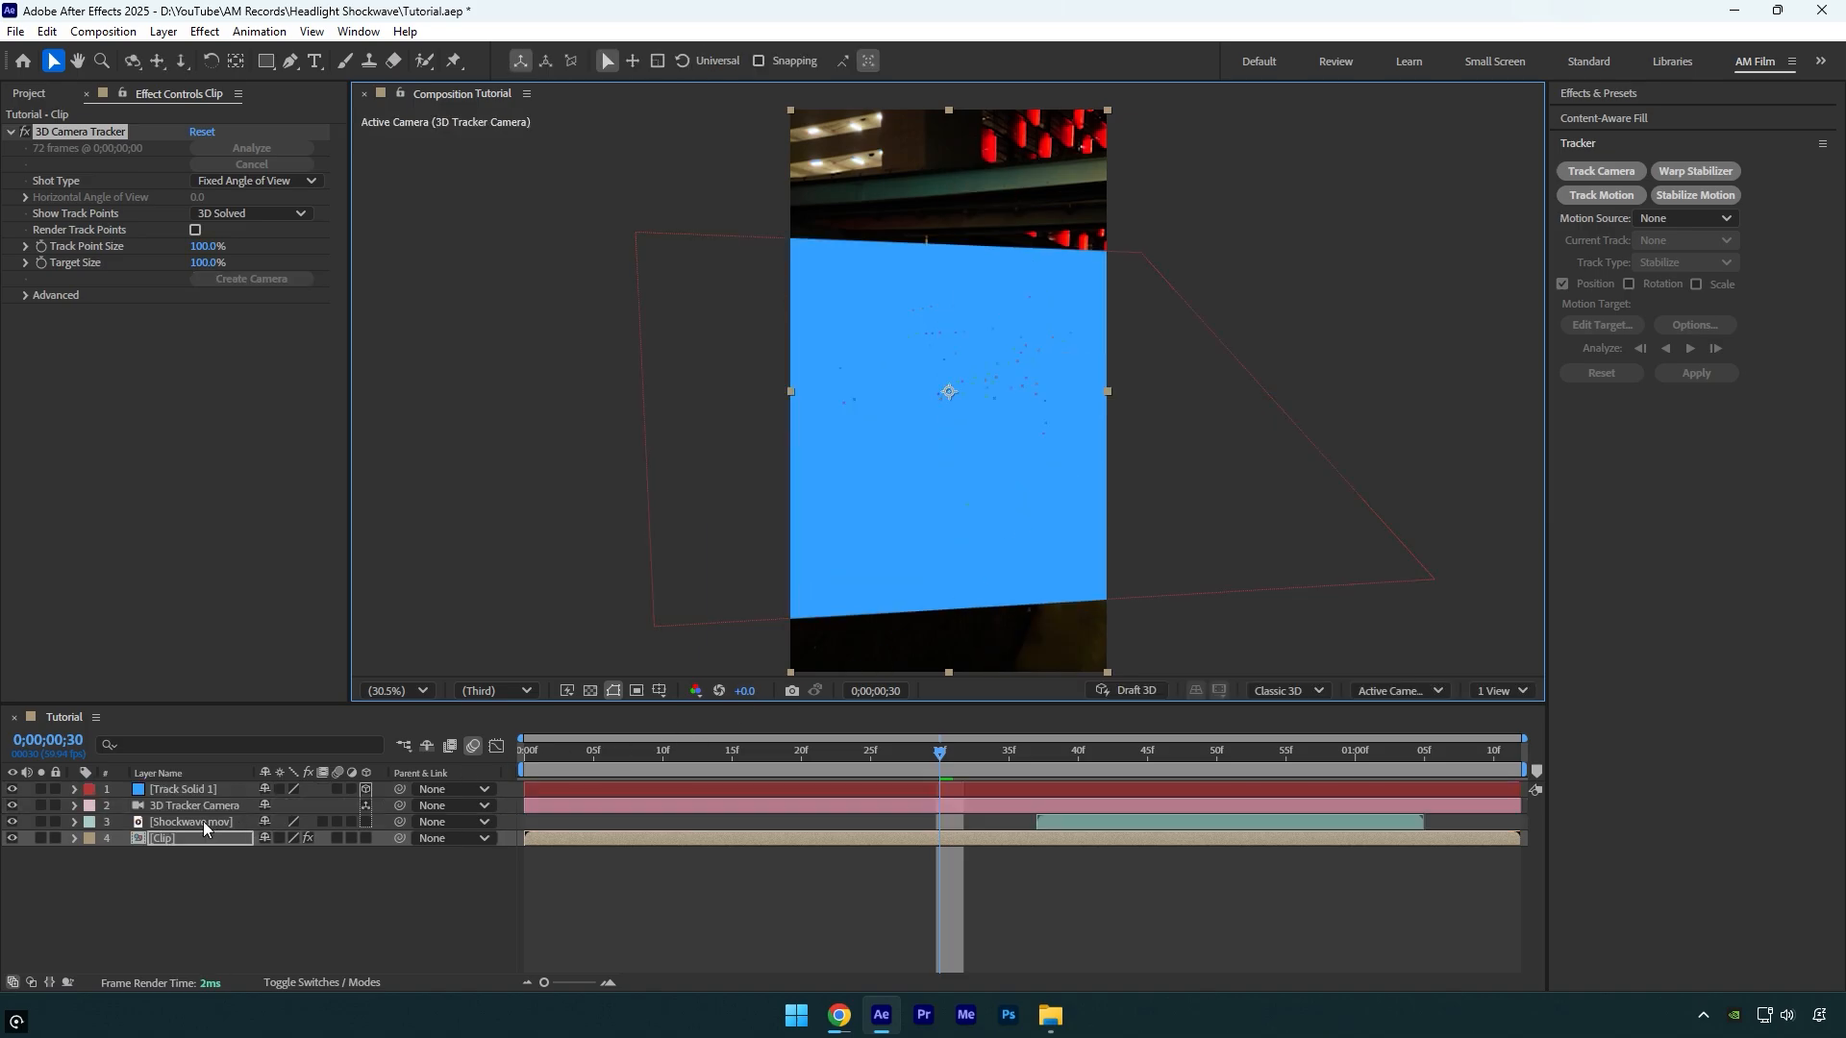
pyautogui.moveTo(188, 820); pyautogui.dragTo(188, 789)
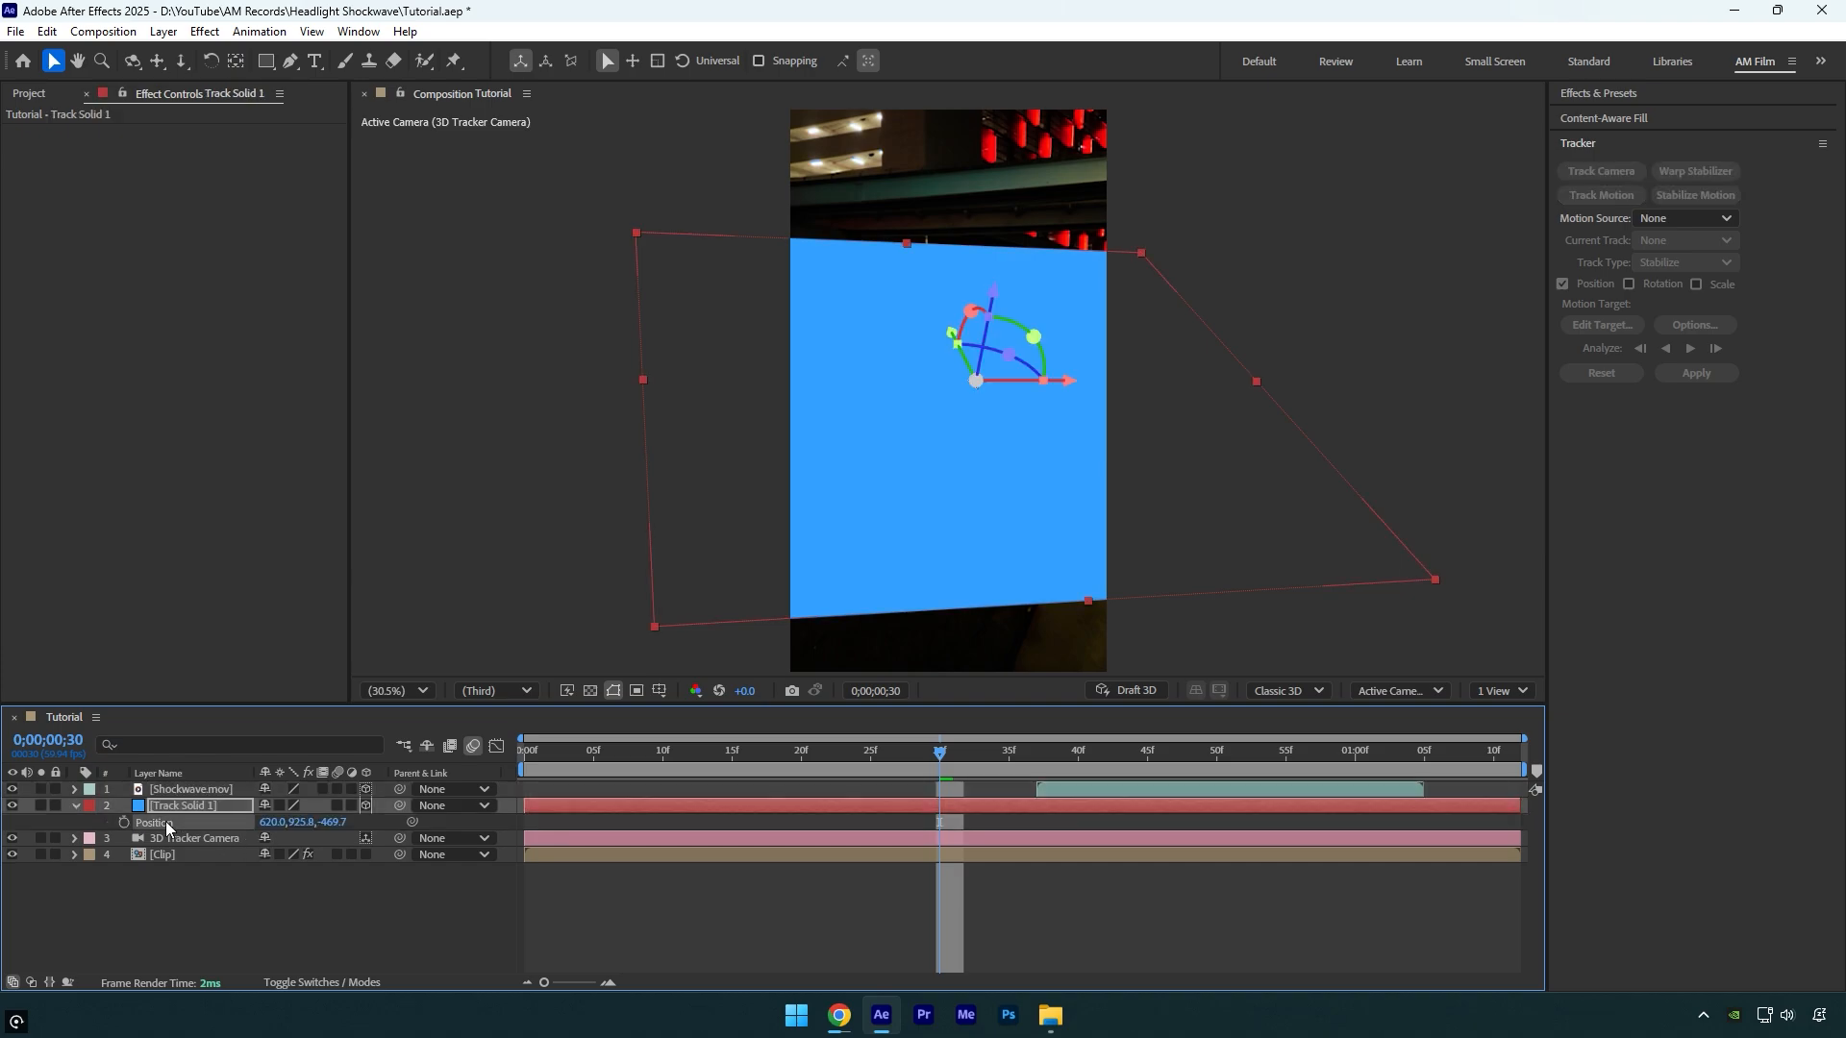
# Select the Shockwave.mov layer and enable its 3D switch
pyautogui.click(188, 789)
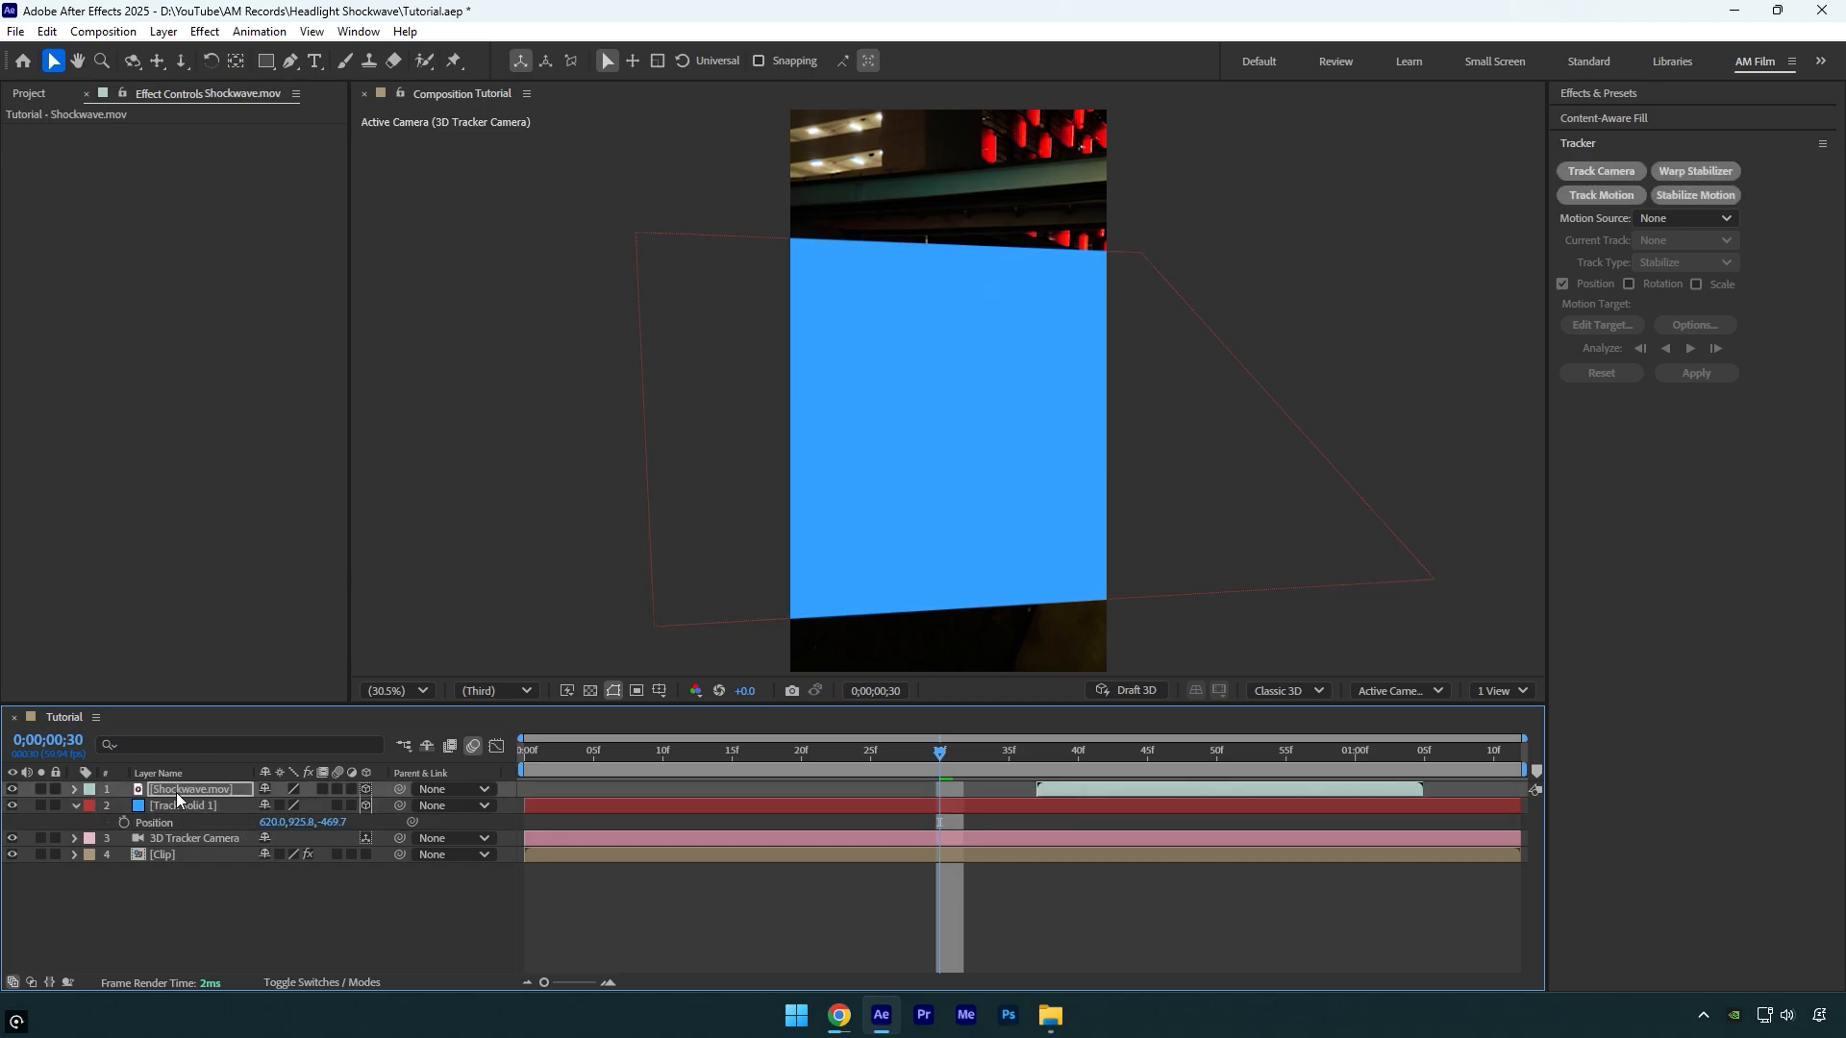
pyautogui.click(1118, 751)
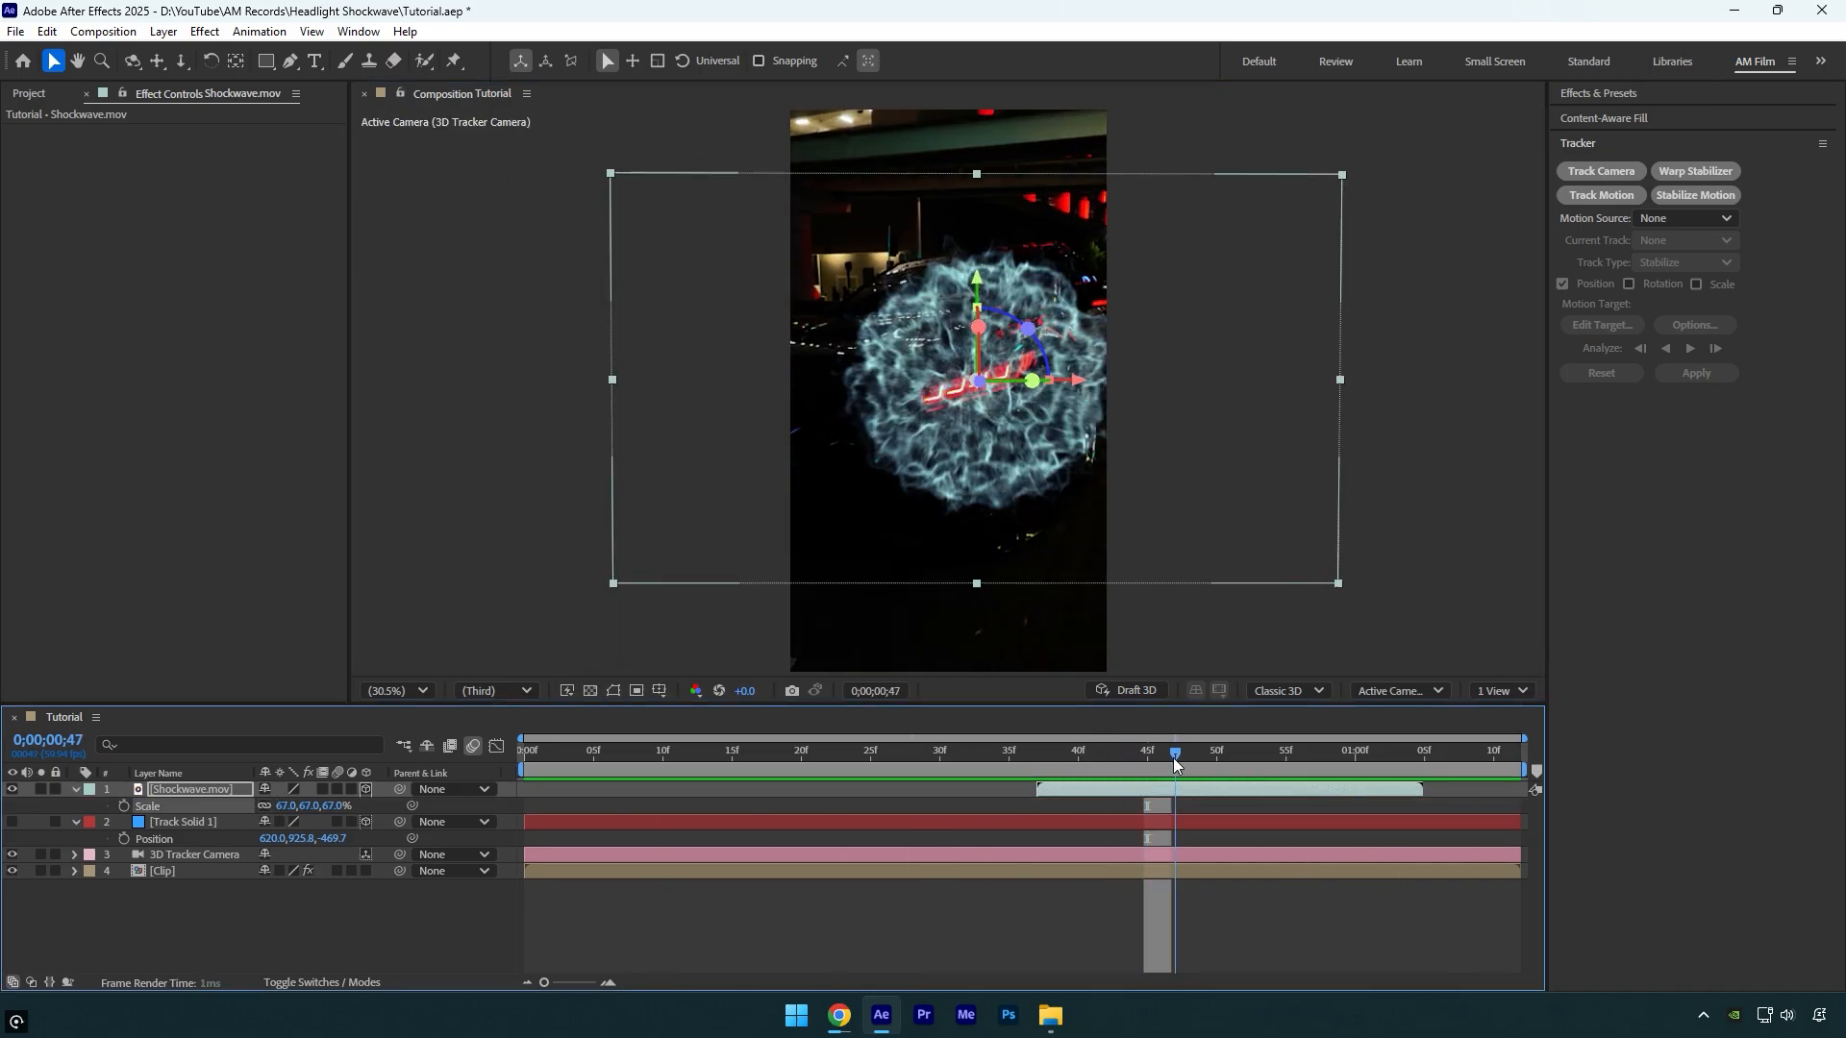
# Apply inverted Find Edges to Shockwave, then set the VC Color Vibrance tint colour
pyautogui.write('fi')
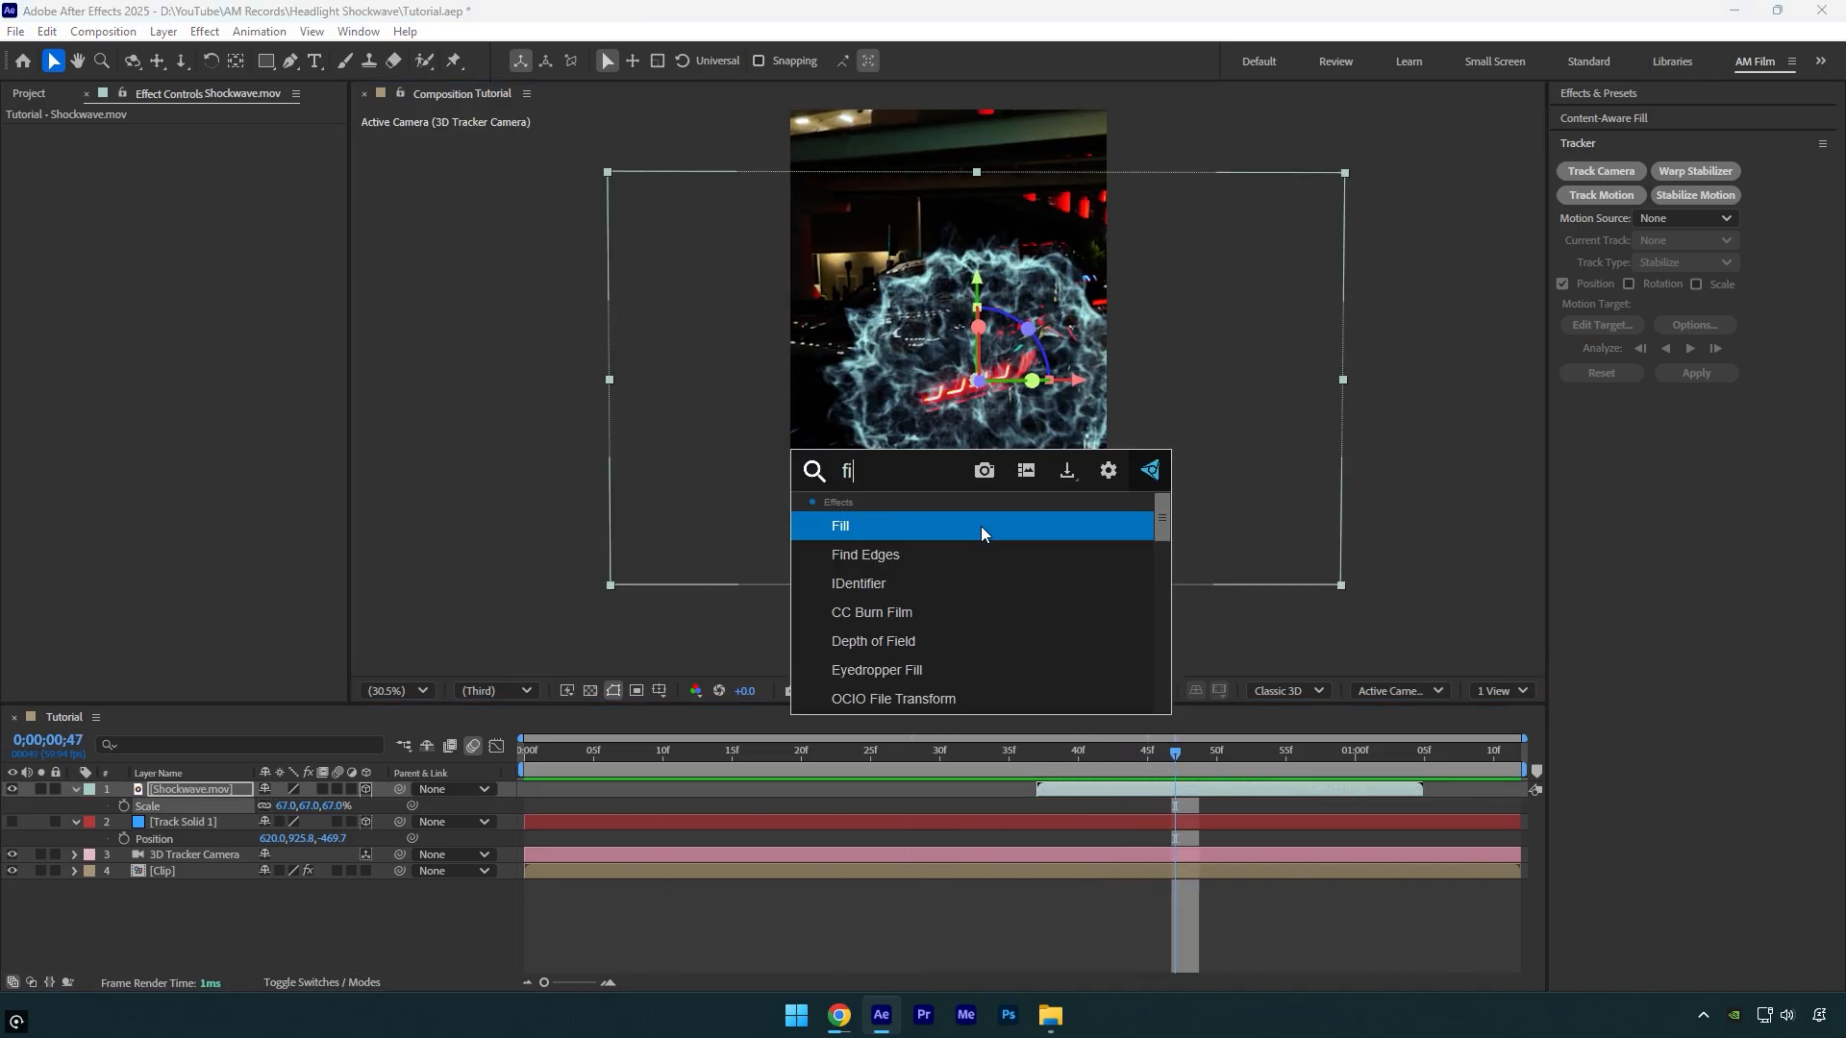
pyautogui.doubleClick(865, 554)
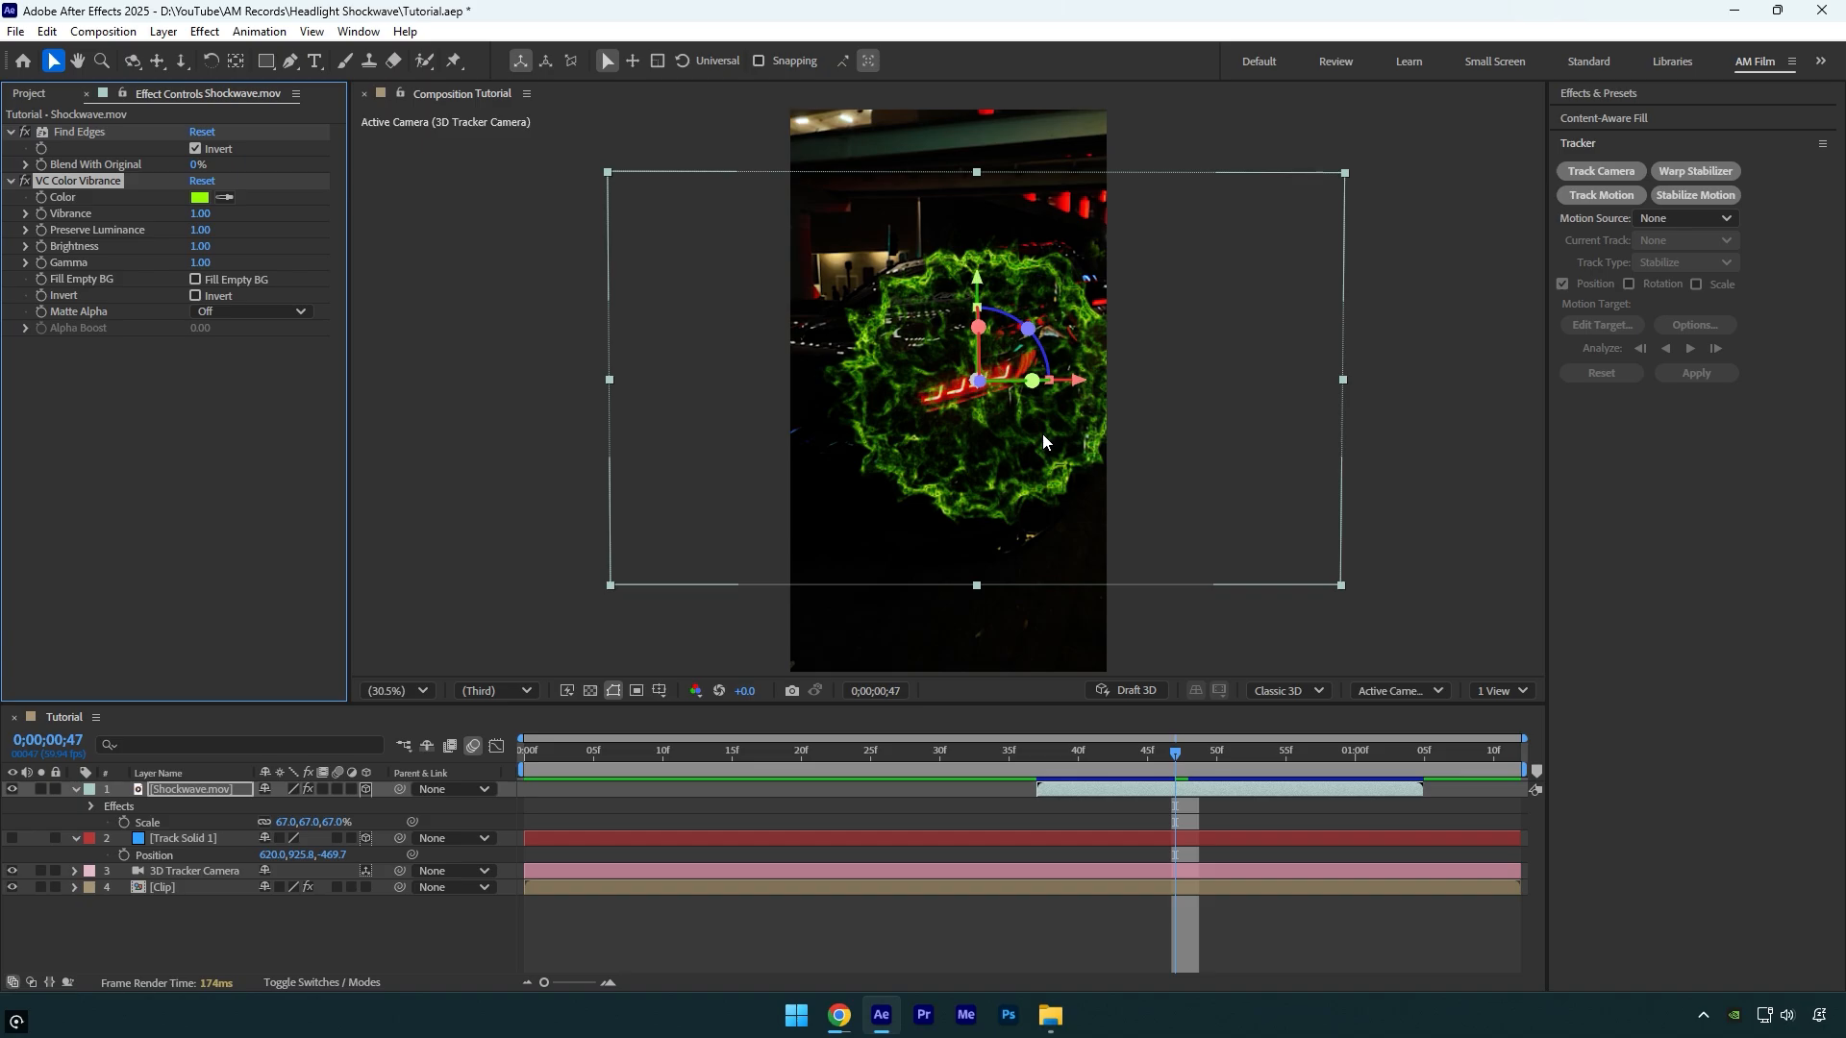
pyautogui.moveTo(251, 211)
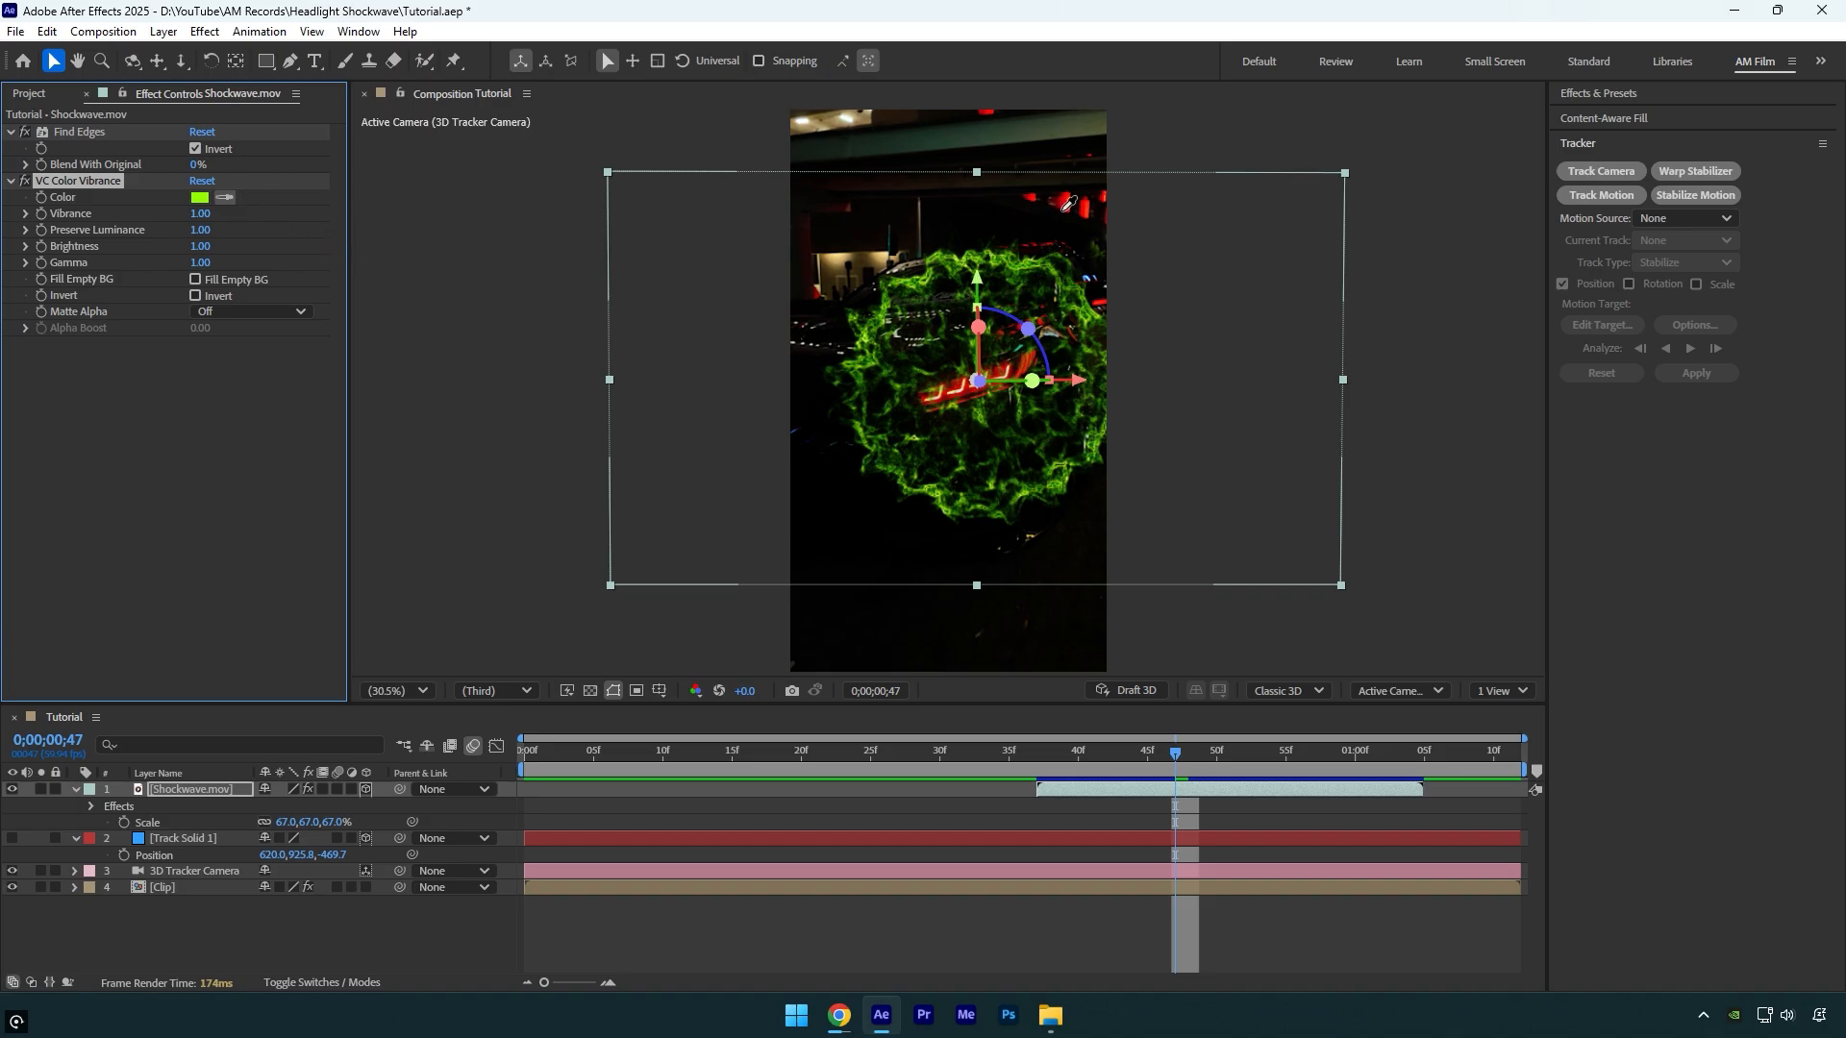
pyautogui.click(200, 196)
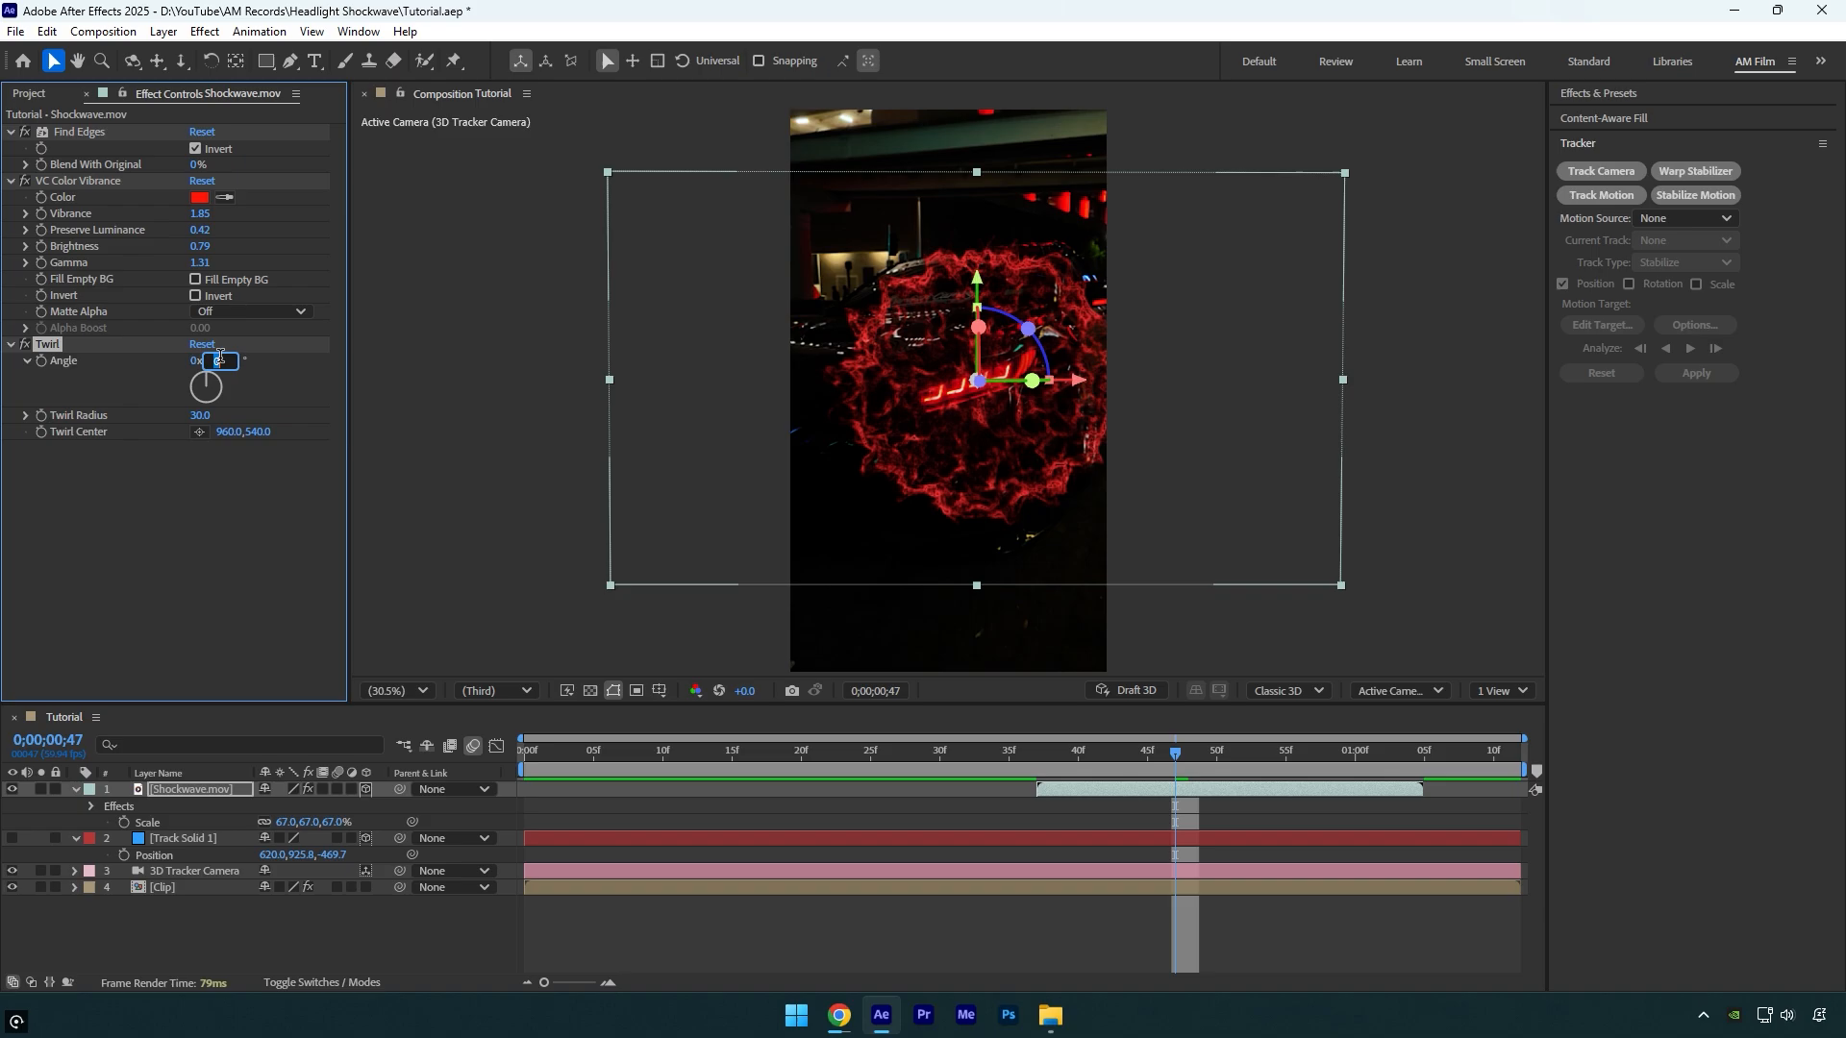
# Enter a Twirl Angle of -120 degrees on the shockwave
pyautogui.write('-120')
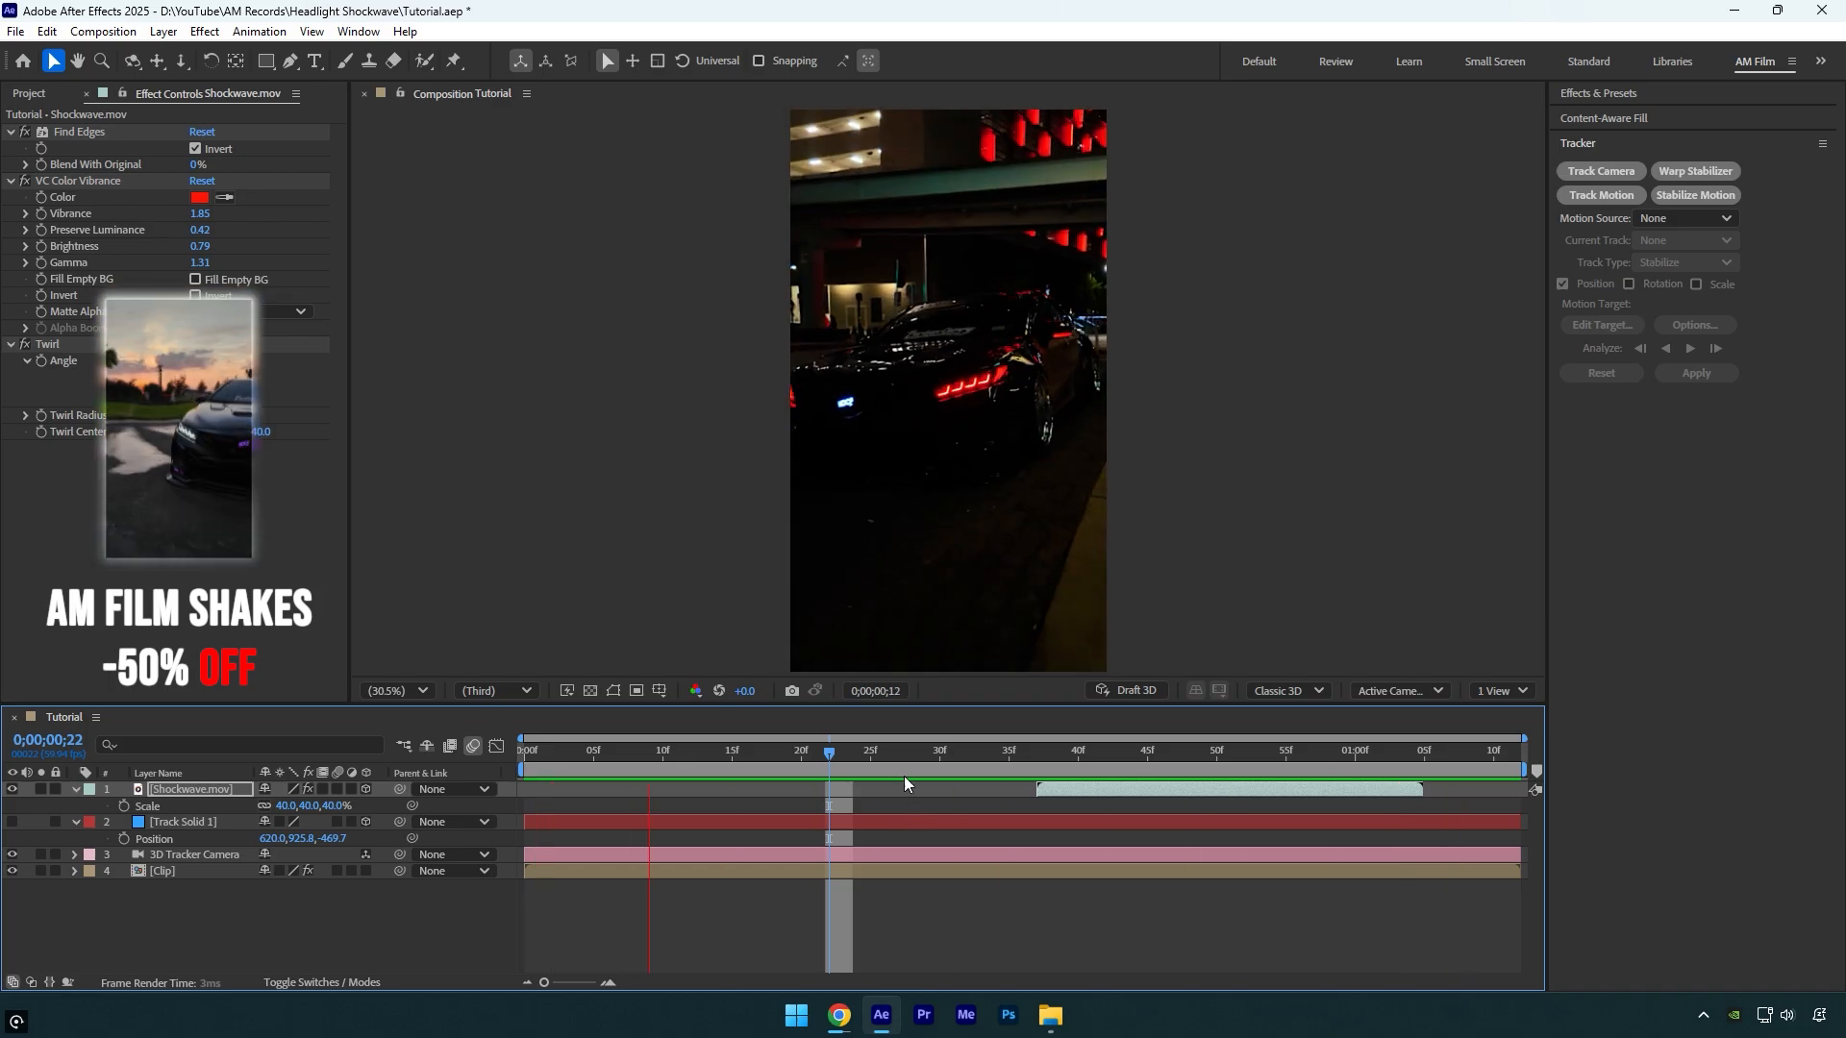
# Add the AM Film Shake preset as the top layer and preview the composition
pyautogui.click(1037, 750)
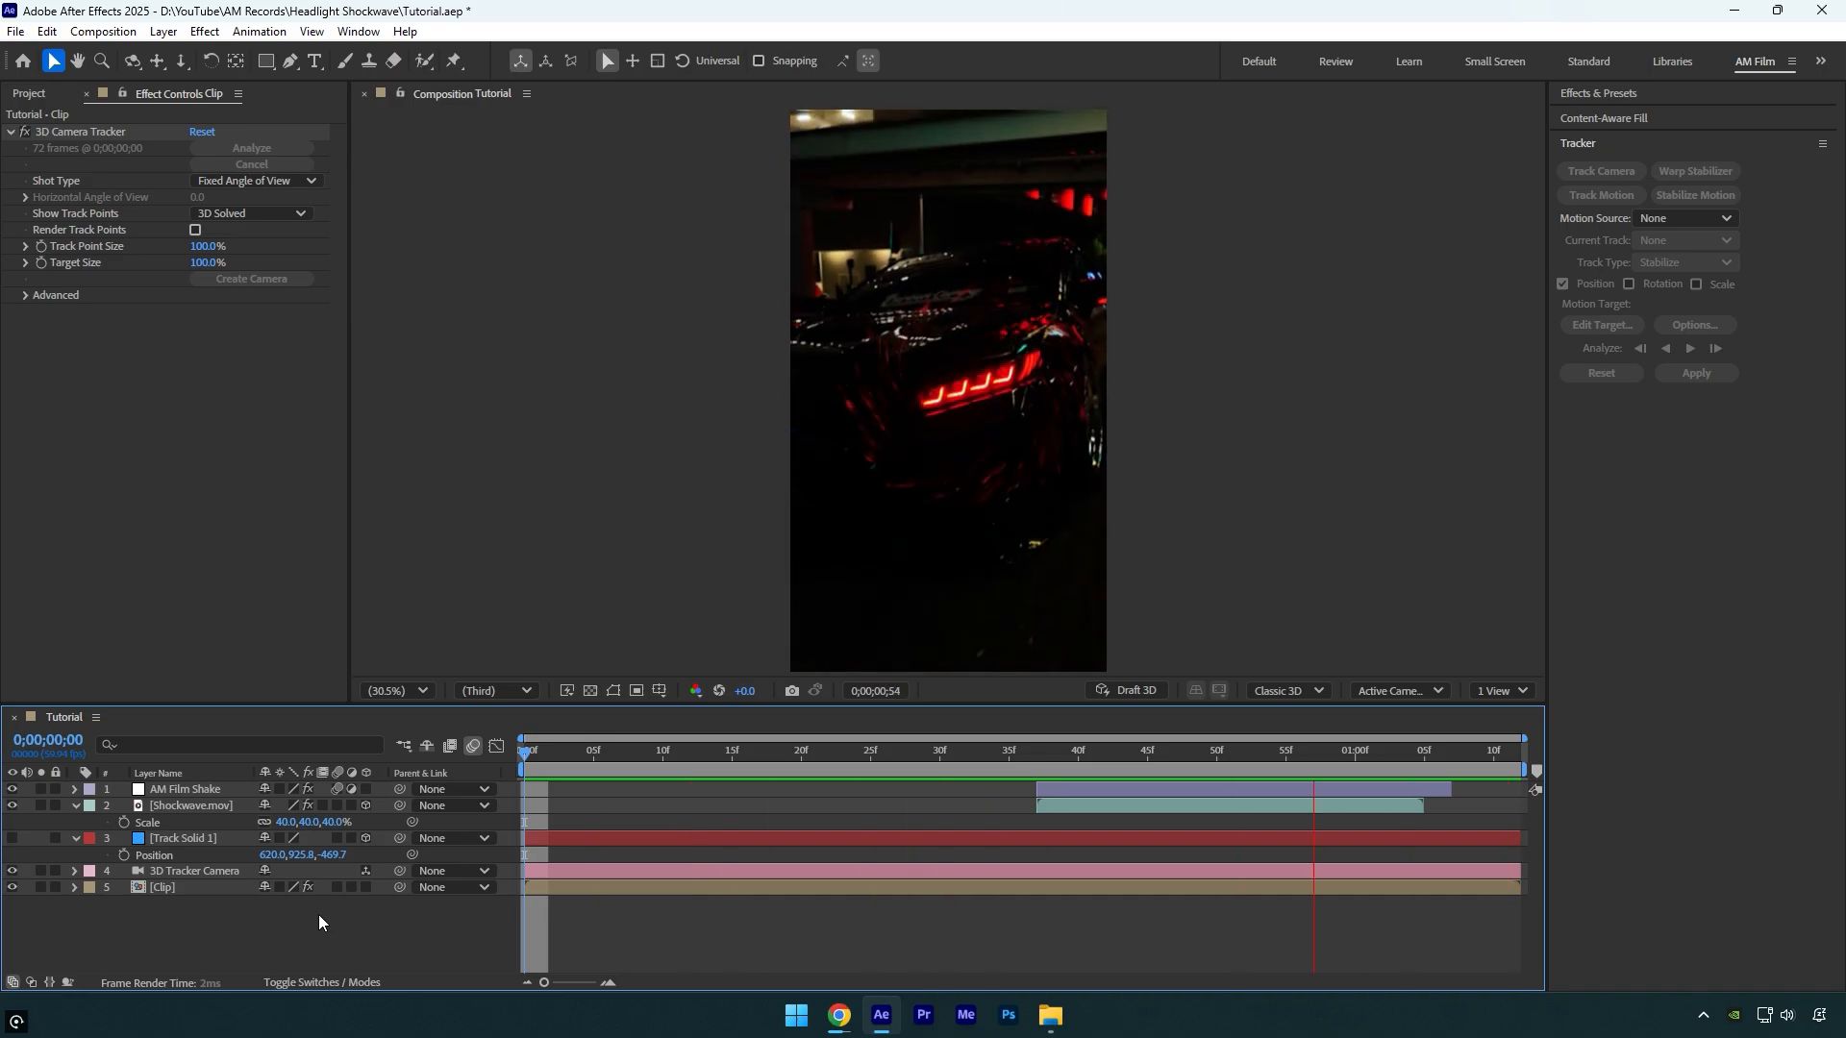
pyautogui.click(981, 750)
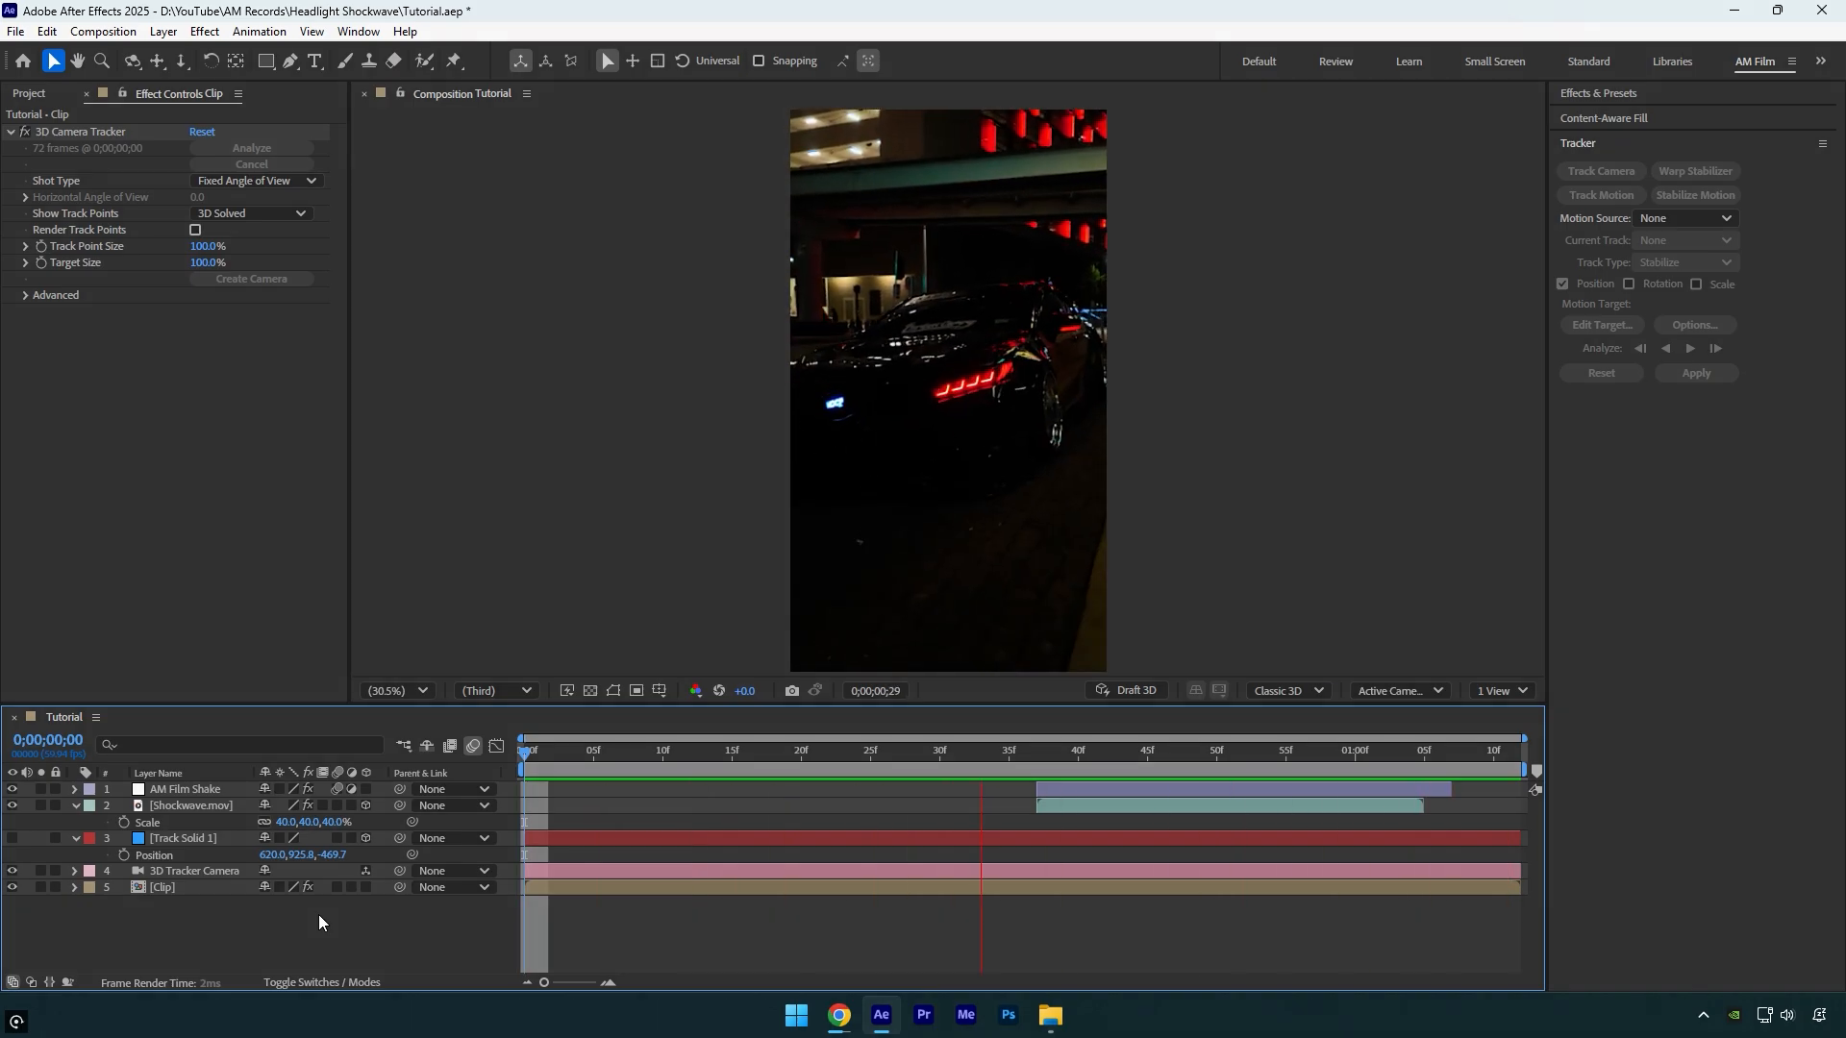